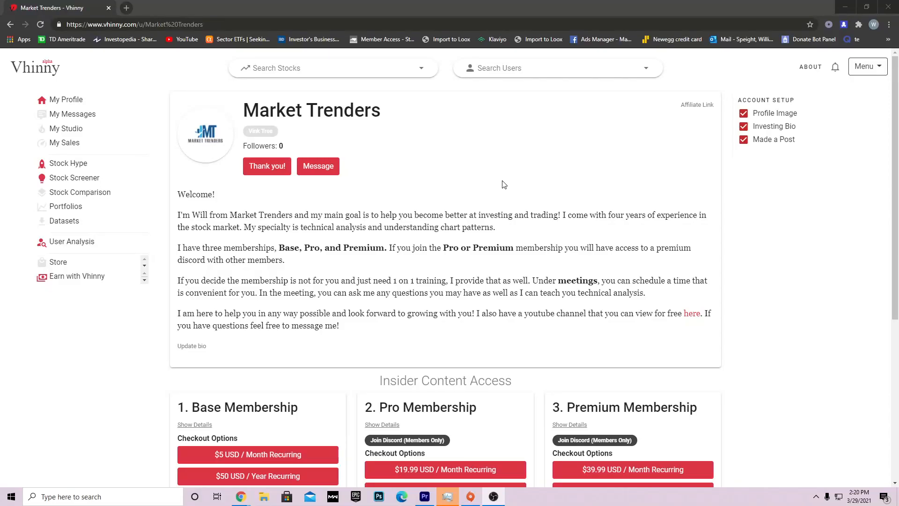
pyautogui.moveTo(577, 225)
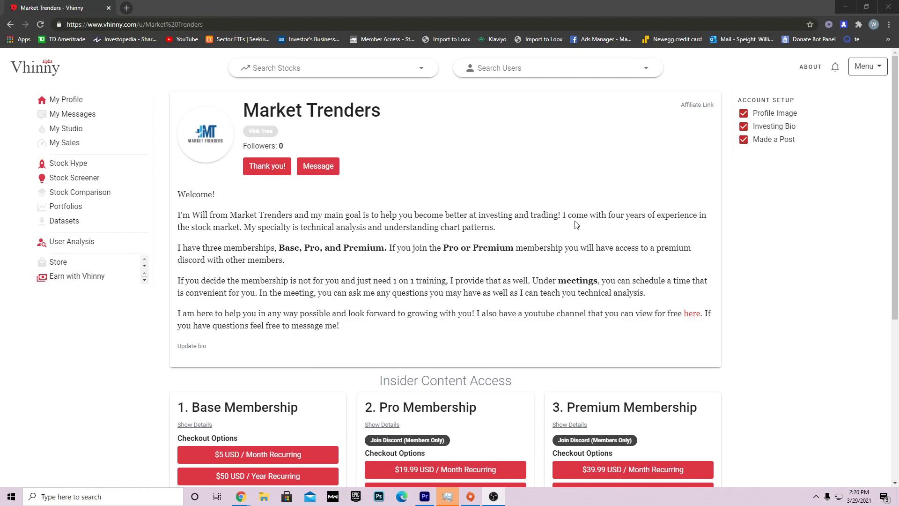
pyautogui.moveTo(597, 211)
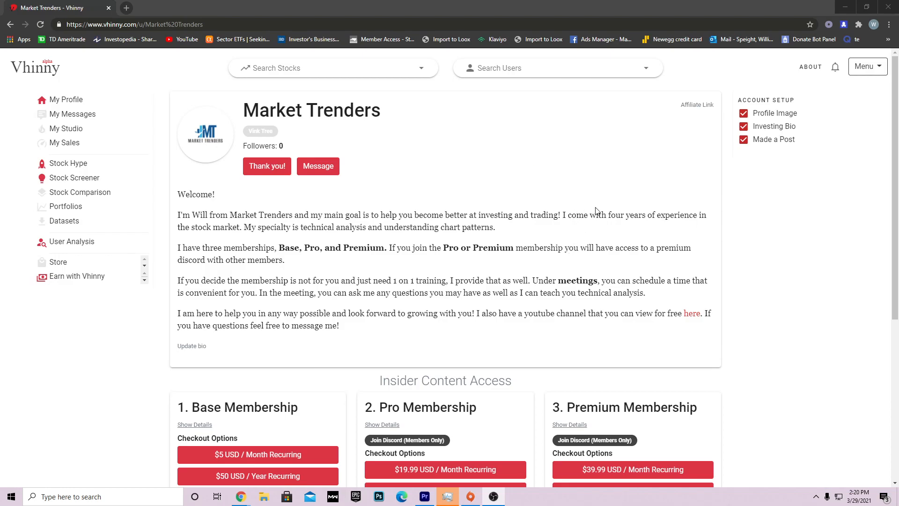
pyautogui.moveTo(591, 205)
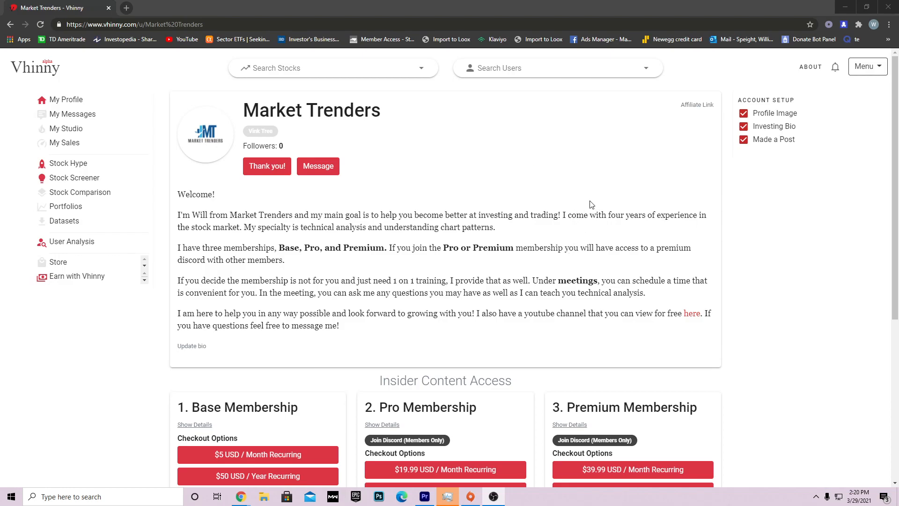
# - Review the Market Trenders memberships, show the Meetings offered, then switch to the NIO chart tab
pyautogui.scroll(-3)
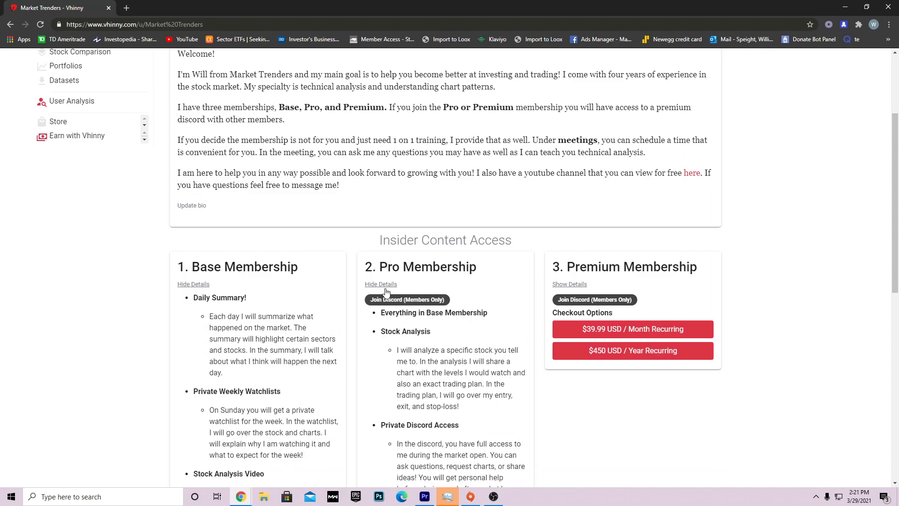
pyautogui.scroll(-3)
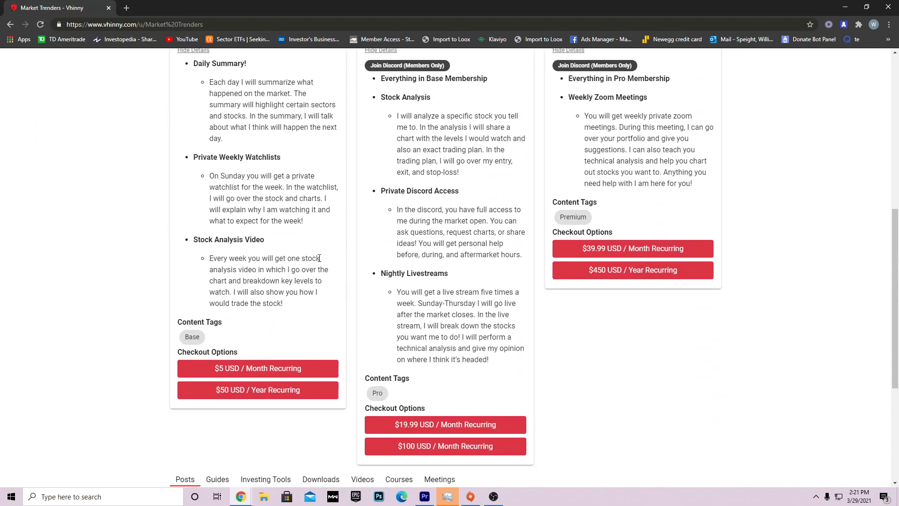
pyautogui.scroll(-3)
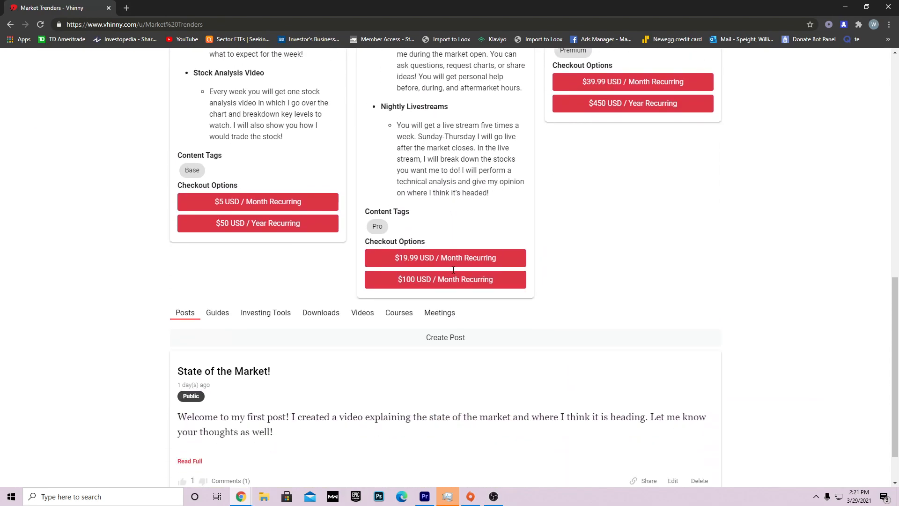
pyautogui.click(439, 313)
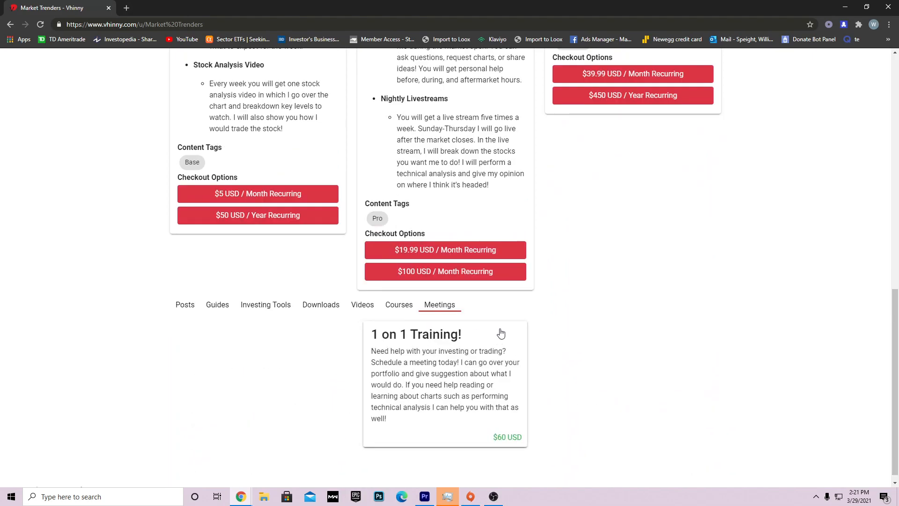
pyautogui.scroll(-3)
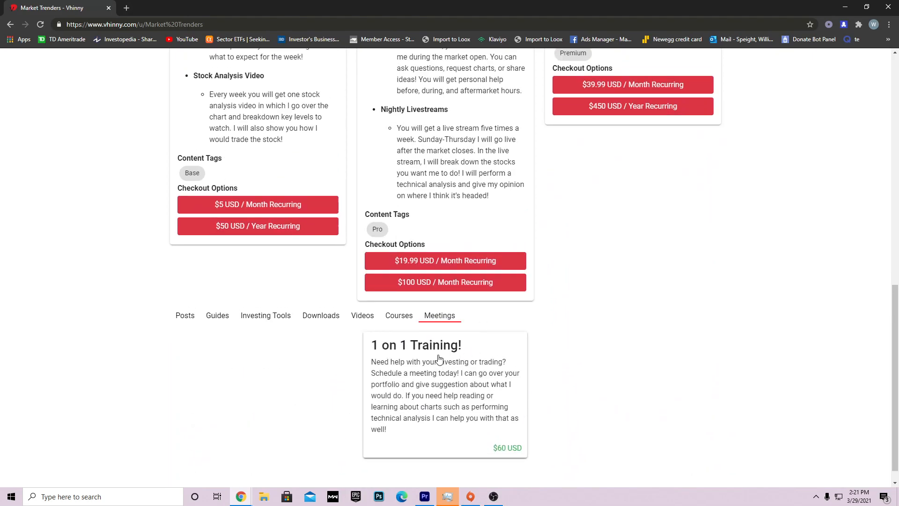
pyautogui.scroll(3)
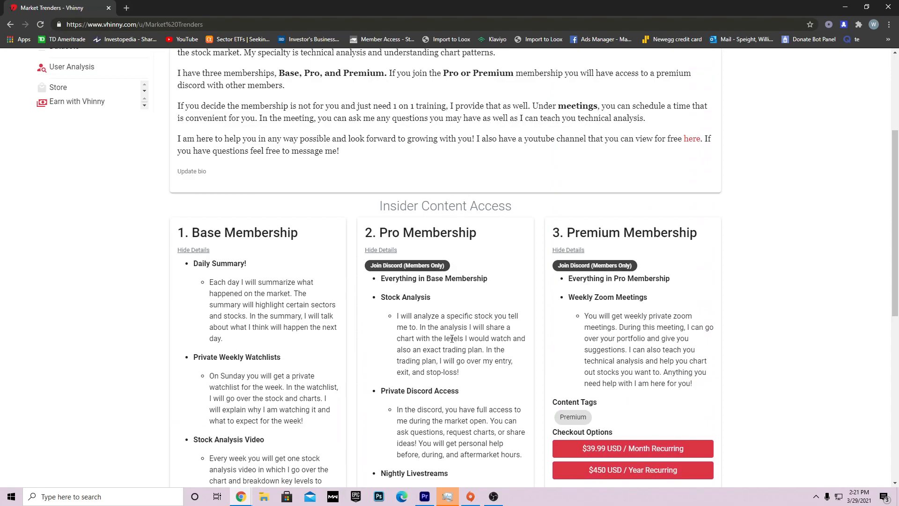
pyautogui.moveTo(451, 338)
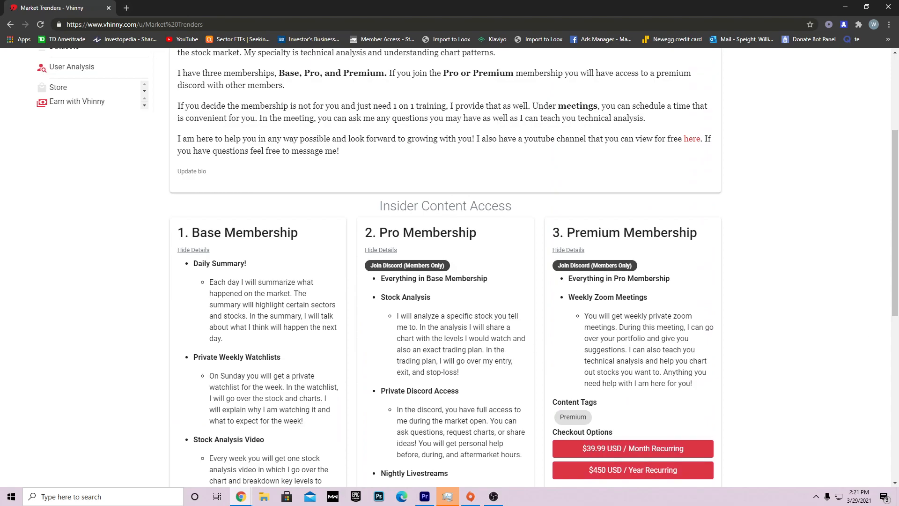
pyautogui.click(281, 8)
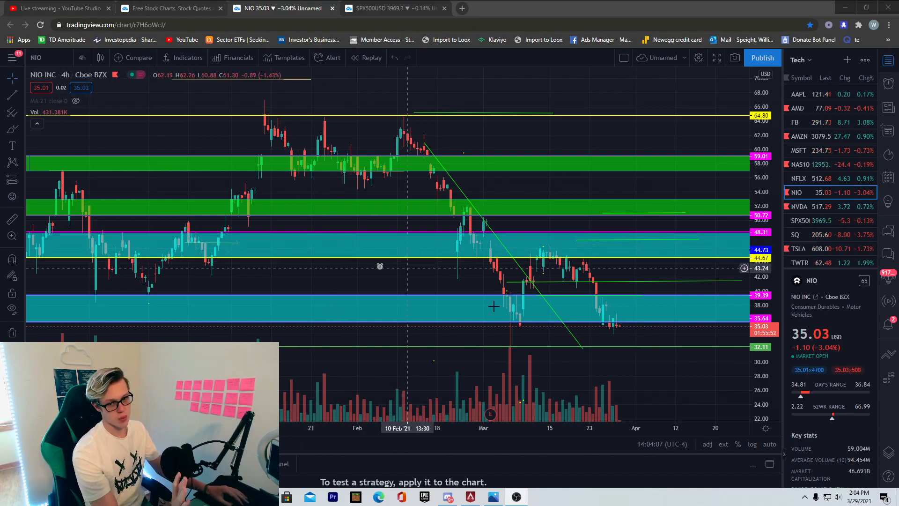
pyautogui.moveTo(638, 315)
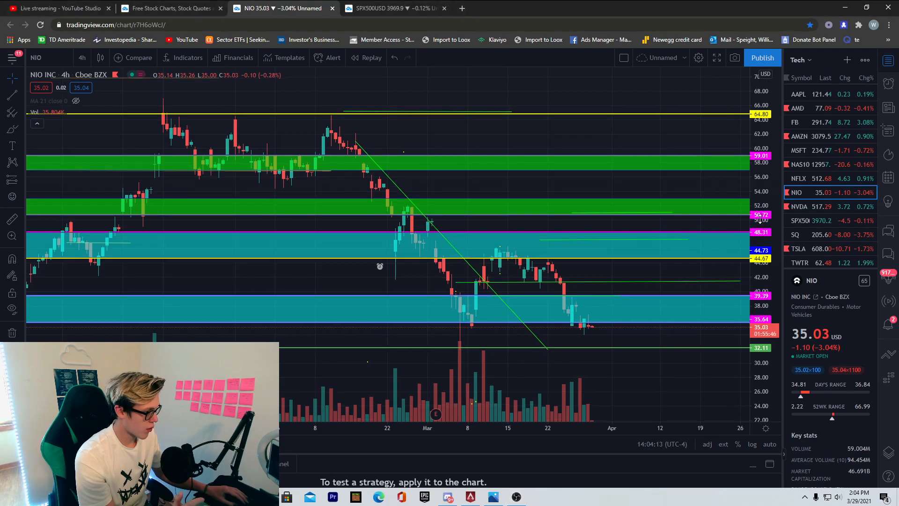
pyautogui.moveTo(614, 325)
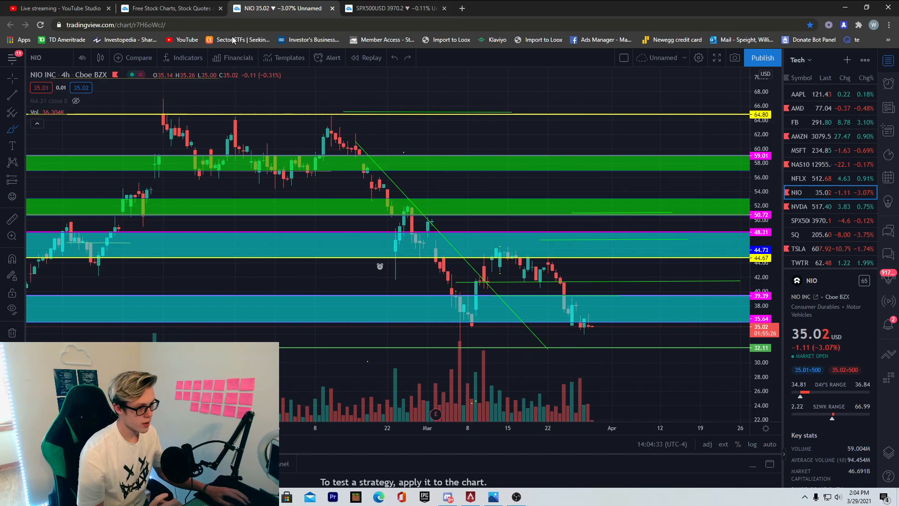
pyautogui.moveTo(556, 346)
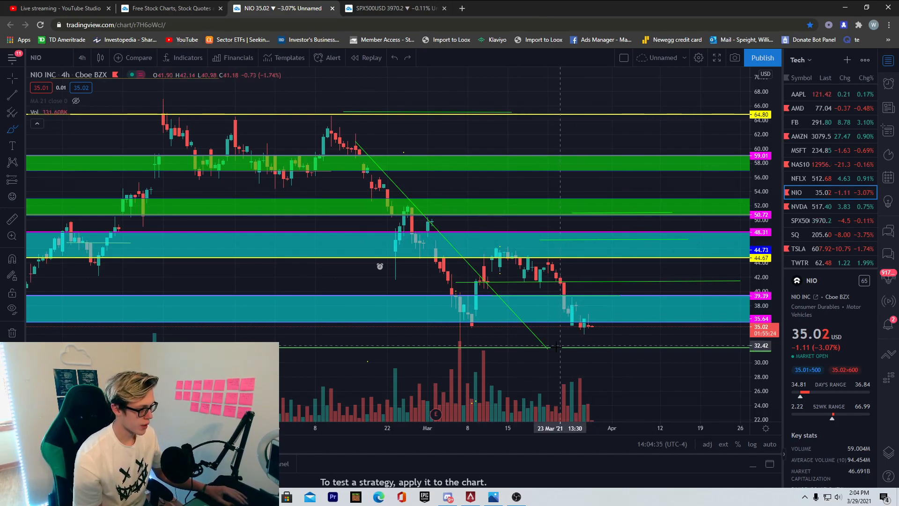
pyautogui.moveTo(594, 314)
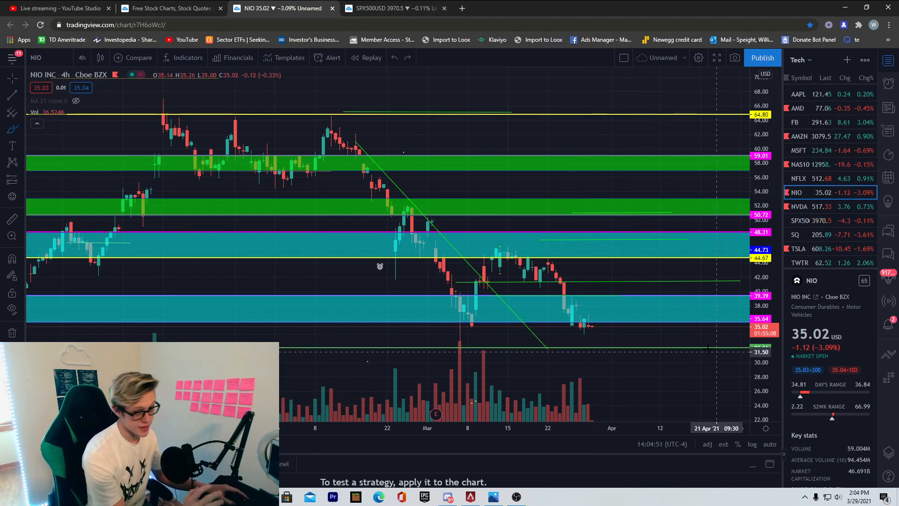
pyautogui.moveTo(616, 259)
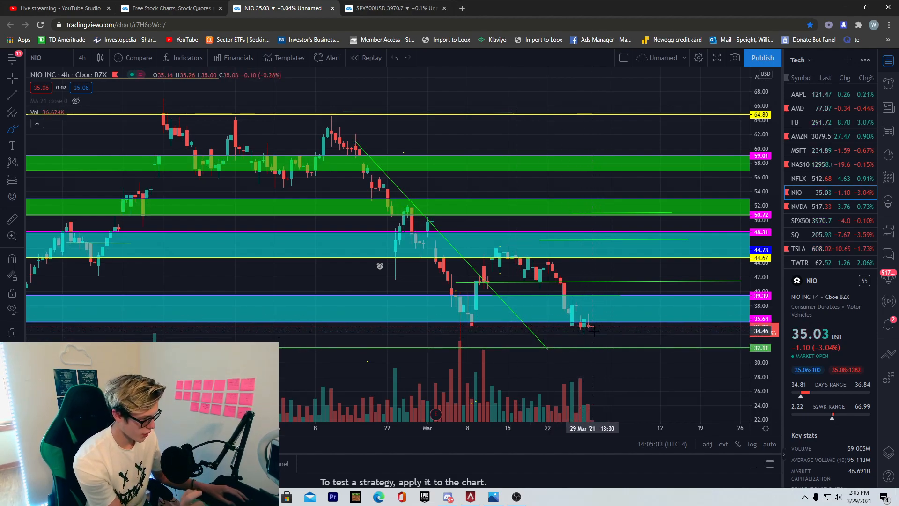
pyautogui.moveTo(691, 332)
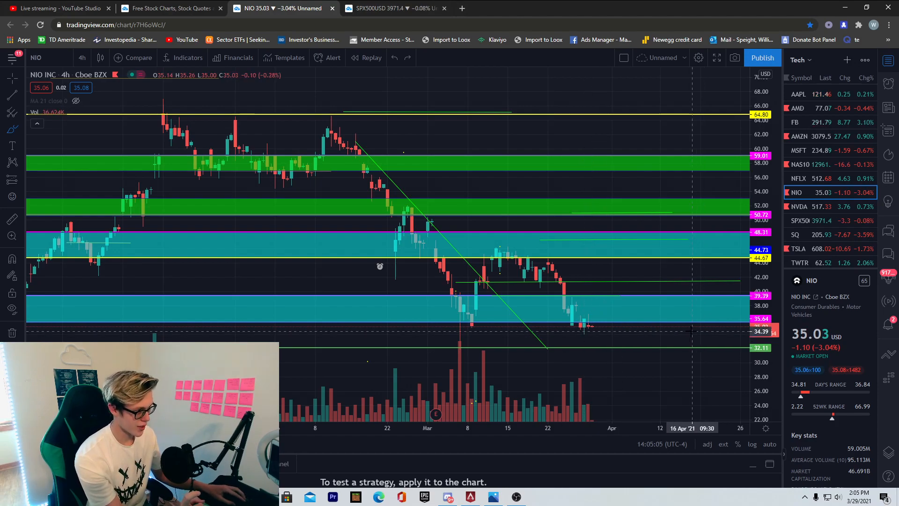
# - Select NAS100USD in the watchlist to load the US Nas 100 4-hour chart
pyautogui.click(799, 164)
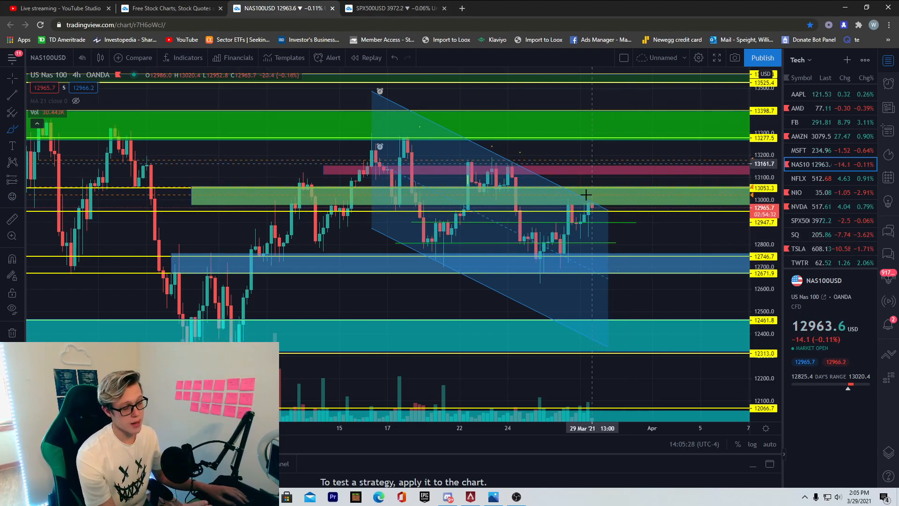
# - Return to the NIO chart, then bring up the Yahoo Finance 'Chip Shortage Caught Nio Off Guard' article
pyautogui.click(803, 192)
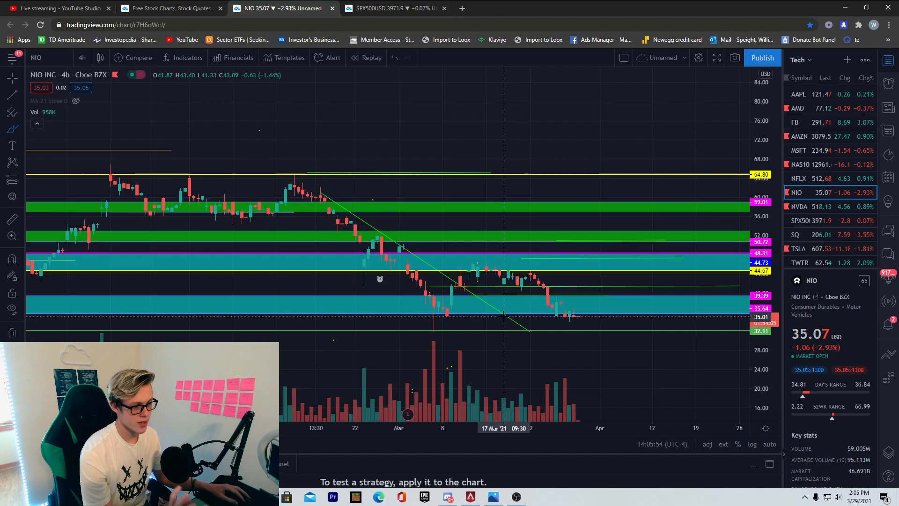
pyautogui.click(505, 9)
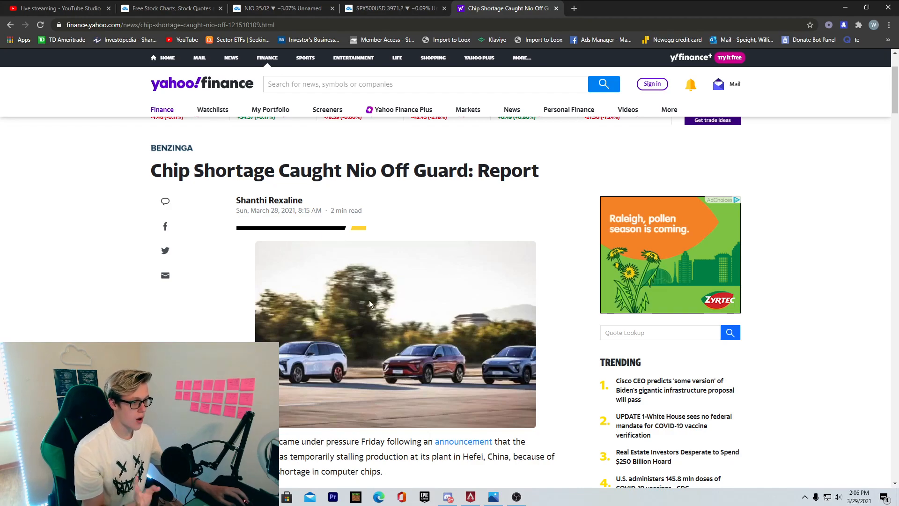
pyautogui.scroll(-3)
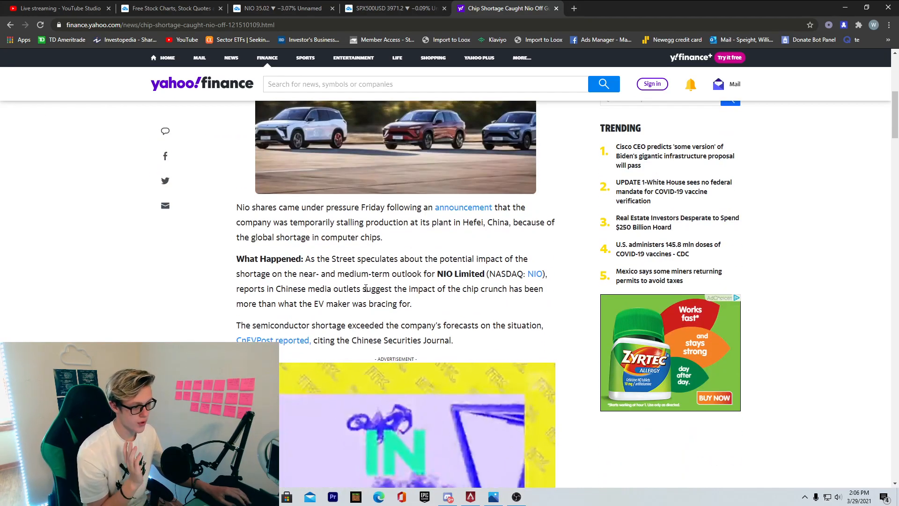
pyautogui.scroll(-3)
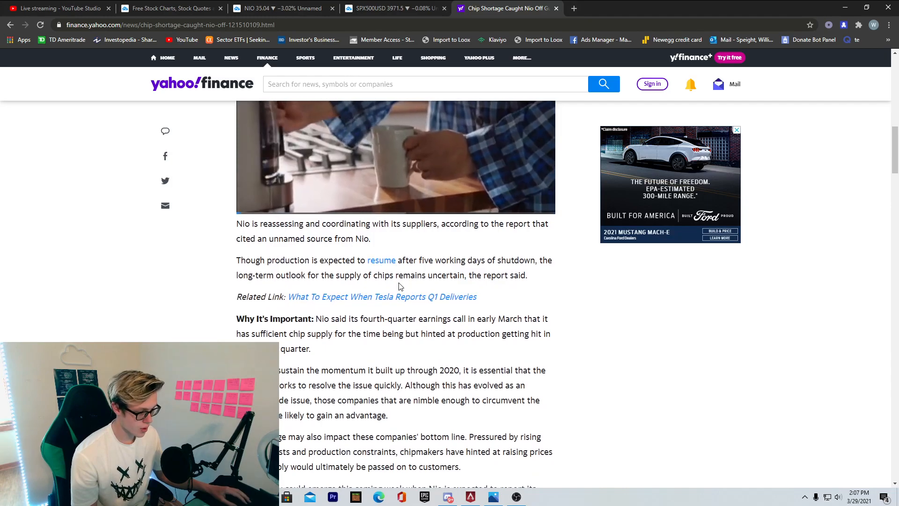
pyautogui.scroll(-3)
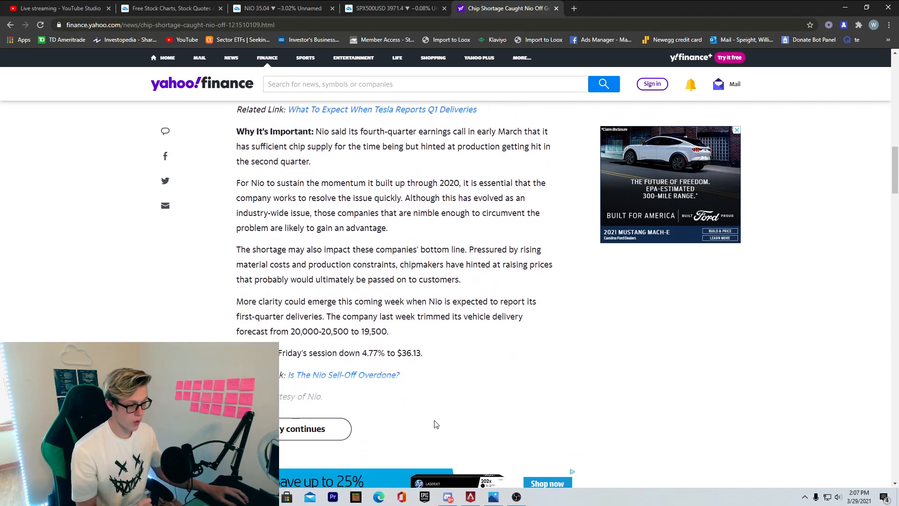
pyautogui.moveTo(424, 415)
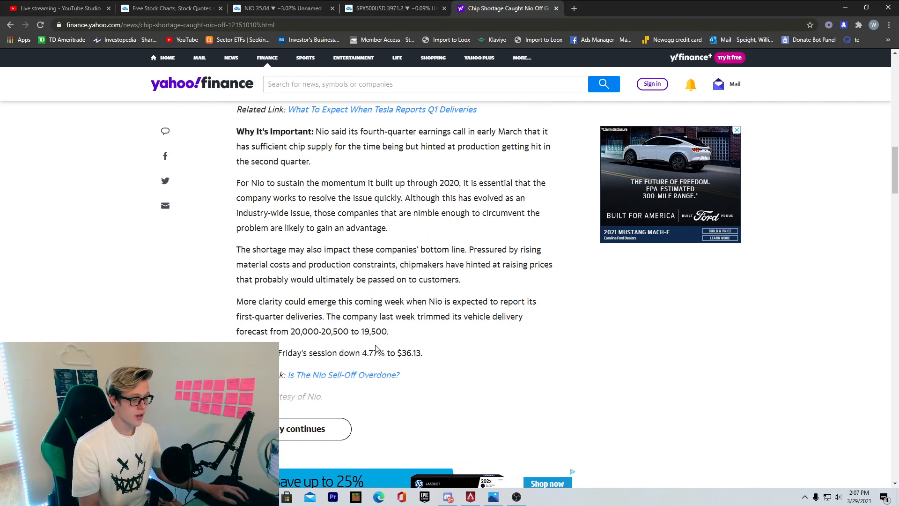
pyautogui.moveTo(359, 296)
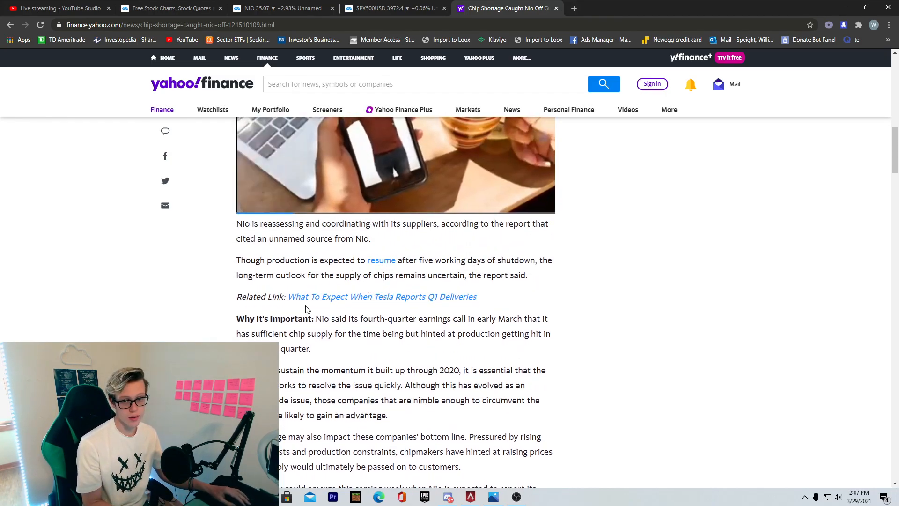
pyautogui.scroll(-3)
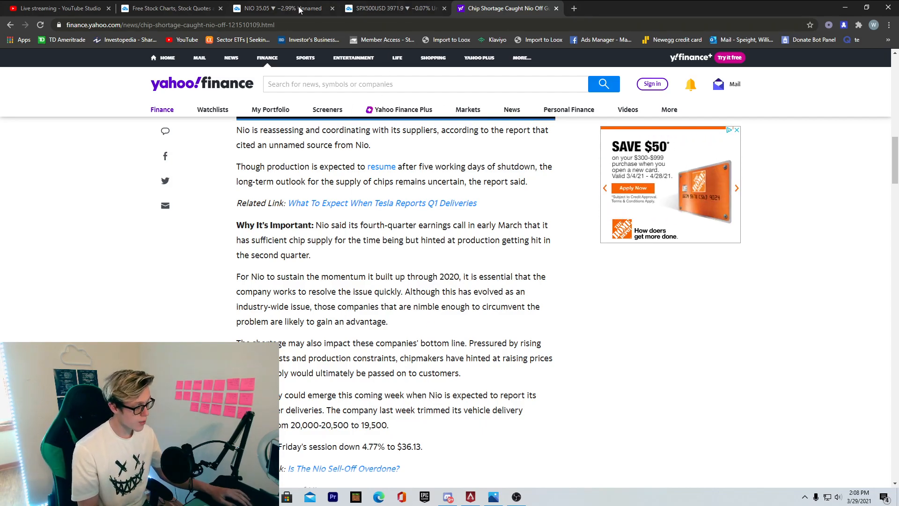
# - Review the NIO 4h zones over a longer span, glancing at the chip-shortage article in between
pyautogui.click(281, 9)
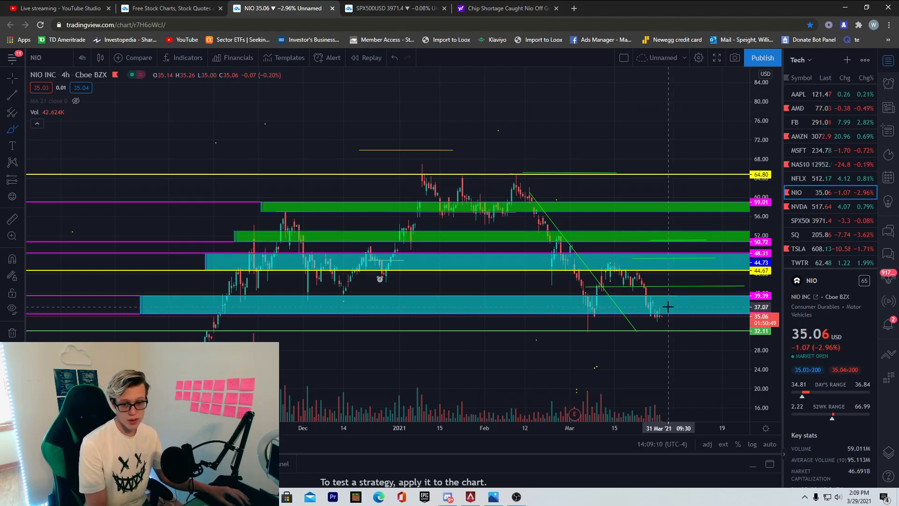
pyautogui.moveTo(681, 307)
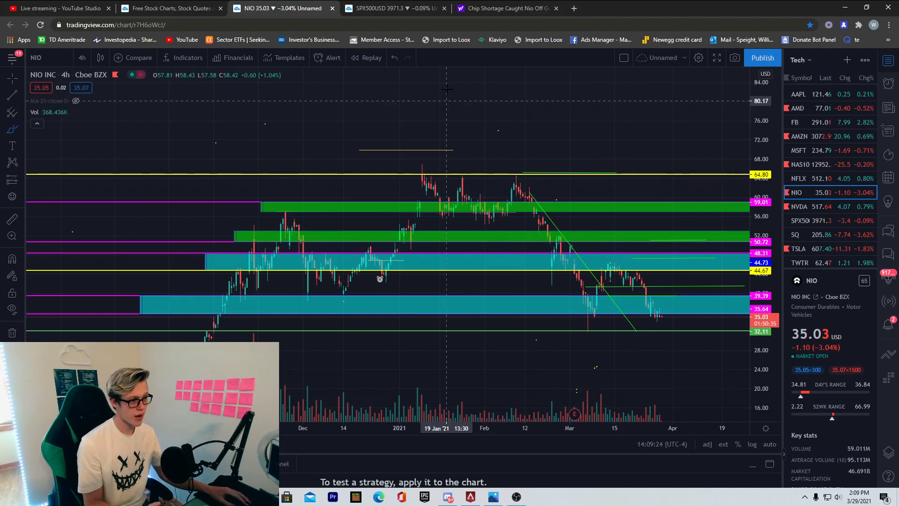
pyautogui.click(505, 8)
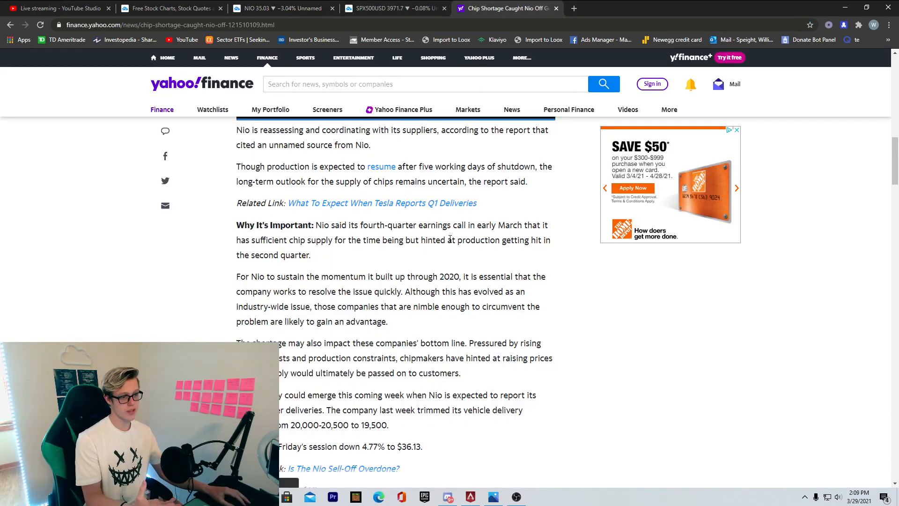
pyautogui.click(281, 9)
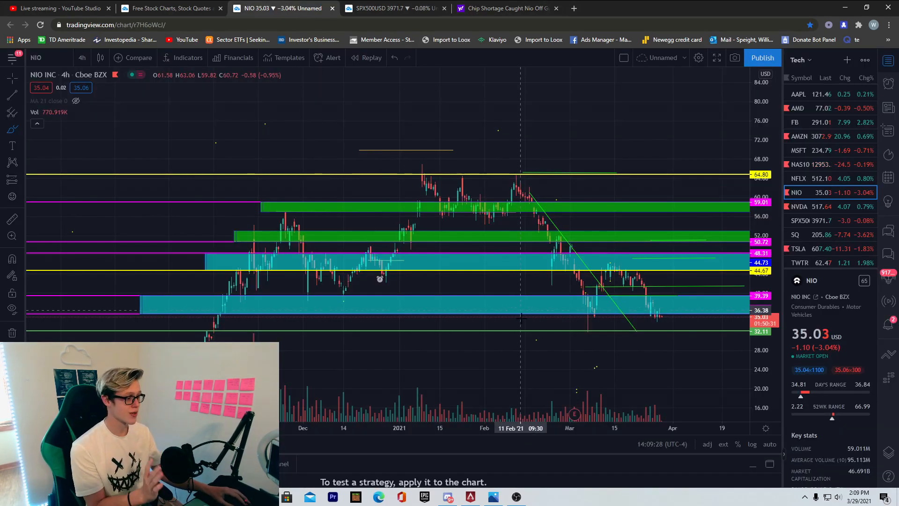